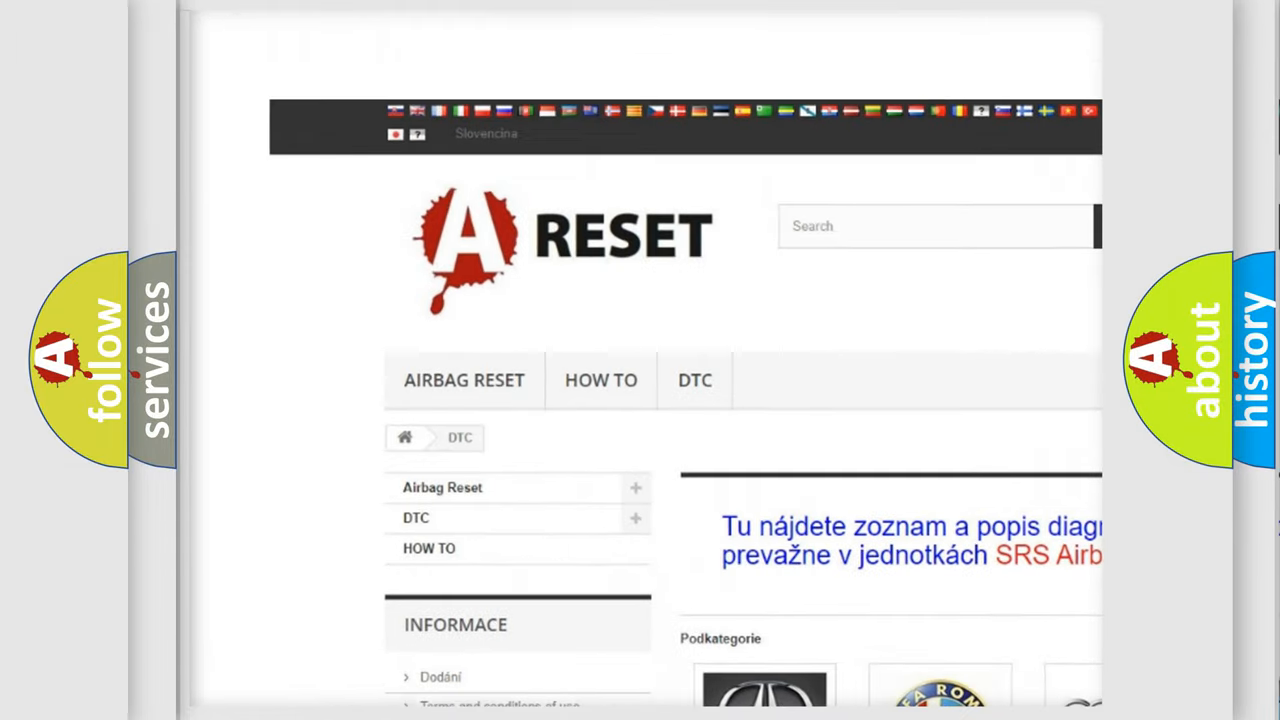
# Reach the Dodge DTC logo, enter the Dodge code list and browse through its codes
pyautogui.scroll(-3)
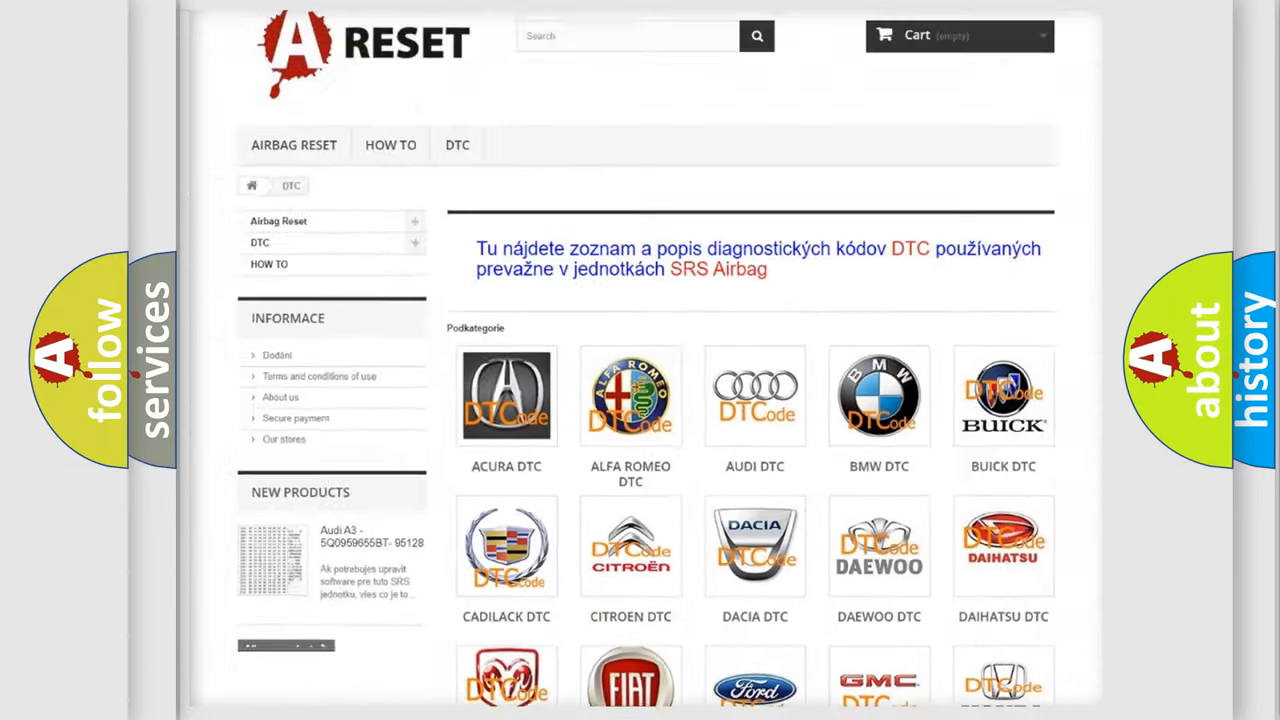
pyautogui.scroll(-3)
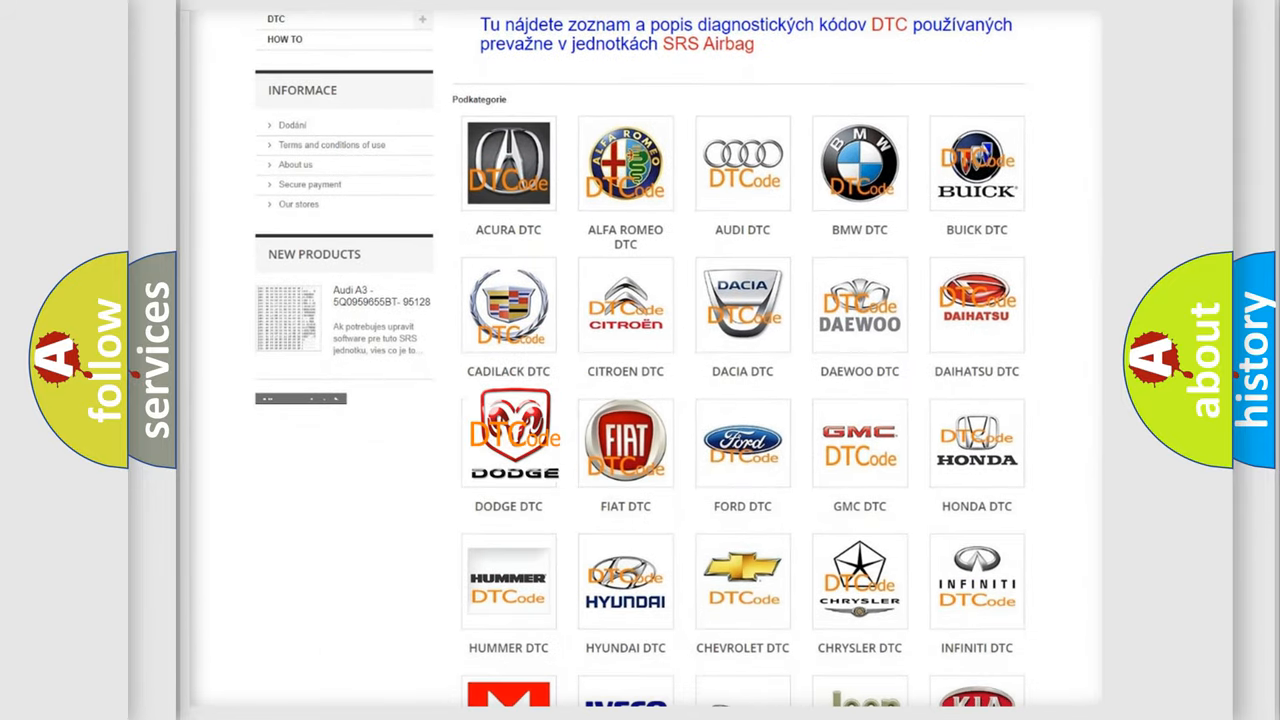
pyautogui.click(508, 442)
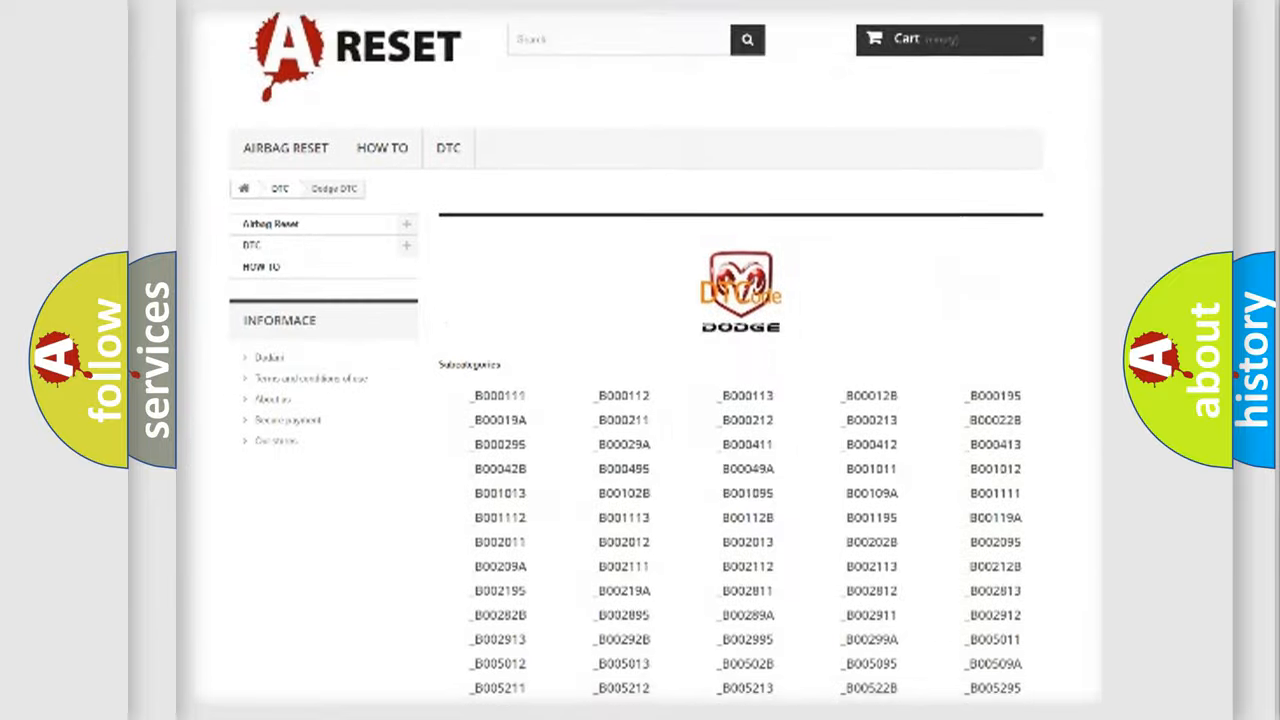
pyautogui.scroll(-3)
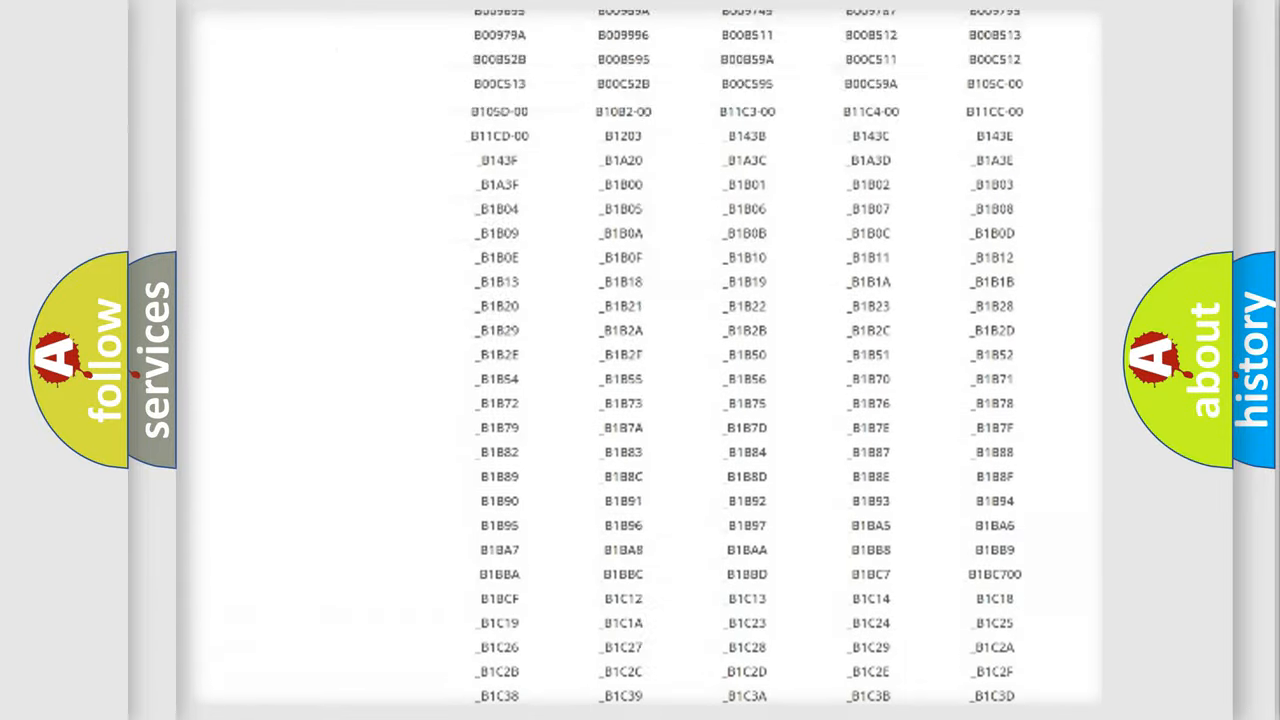
pyautogui.scroll(3)
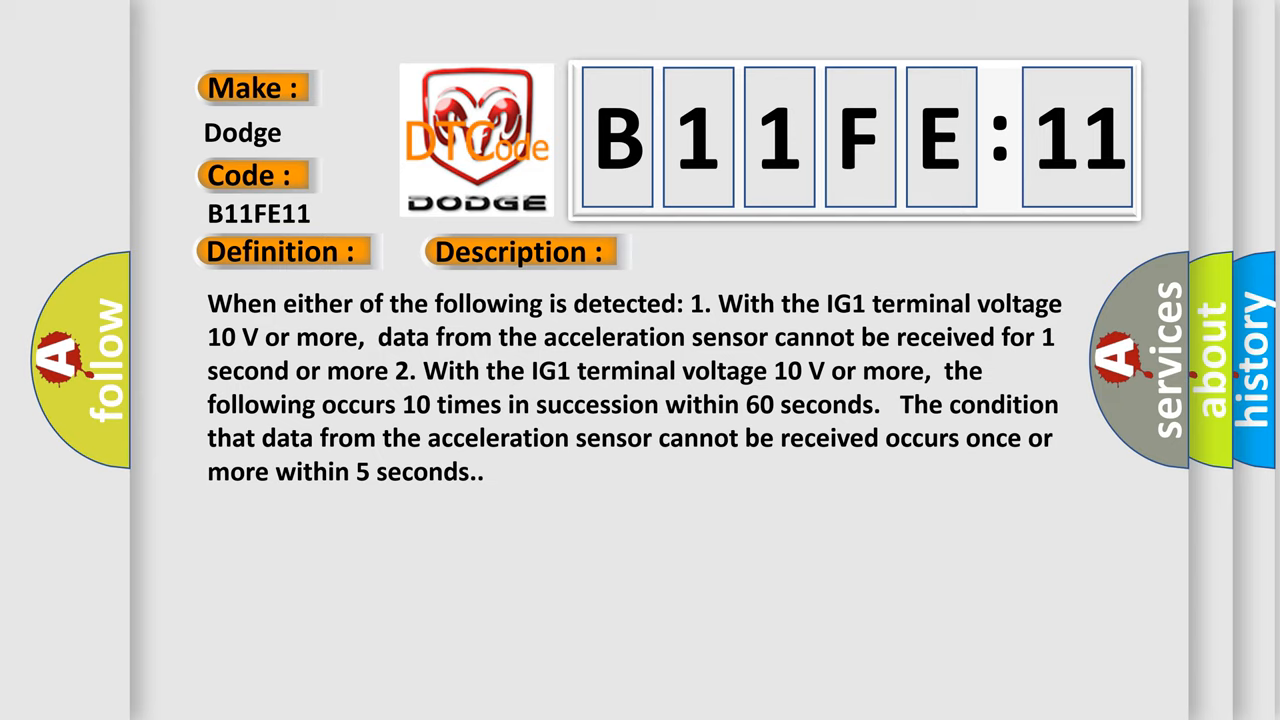
# Advance from the B11FE11 description to its cause: sensor circuit shorted to ground
pyautogui.click(732, 252)
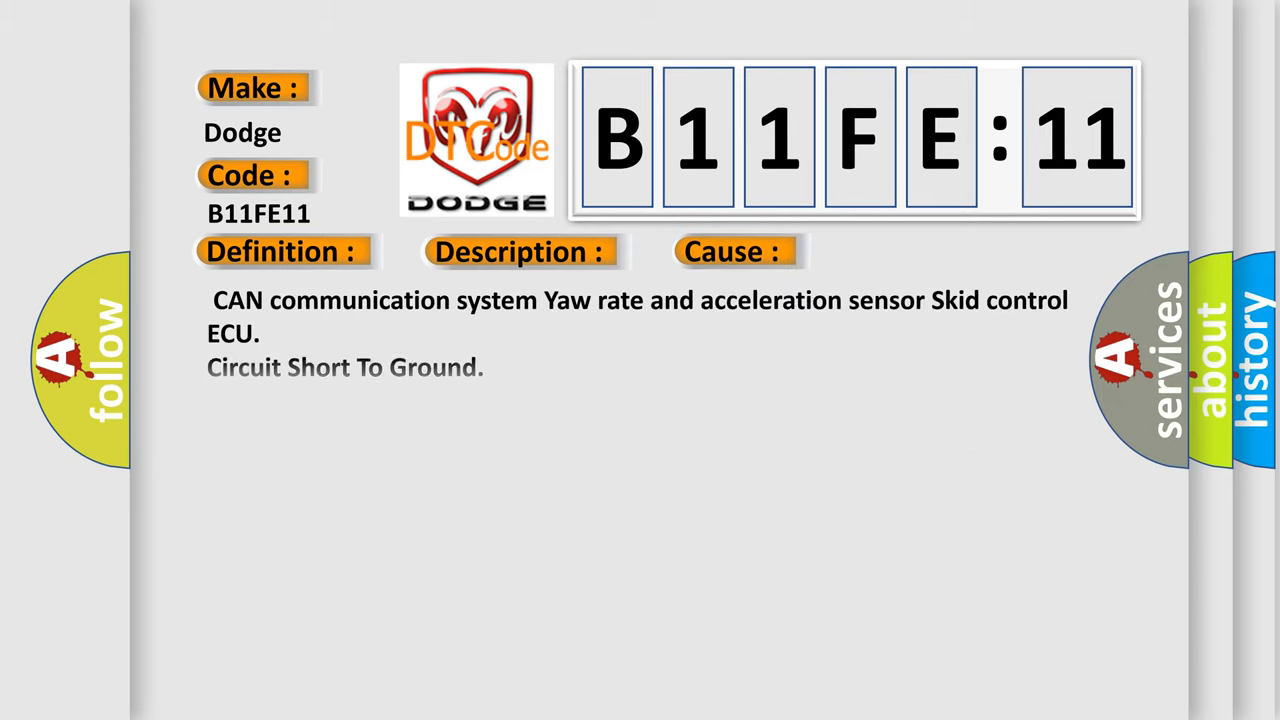